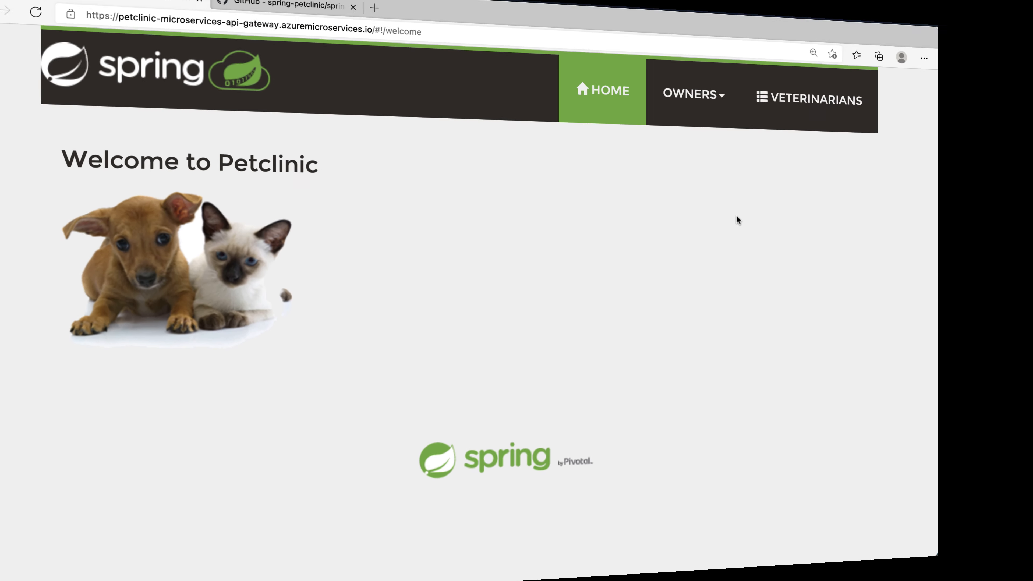
View the Owners options and the Veterinarians list, then switch to the Azure browser tab
left_click(704, 86)
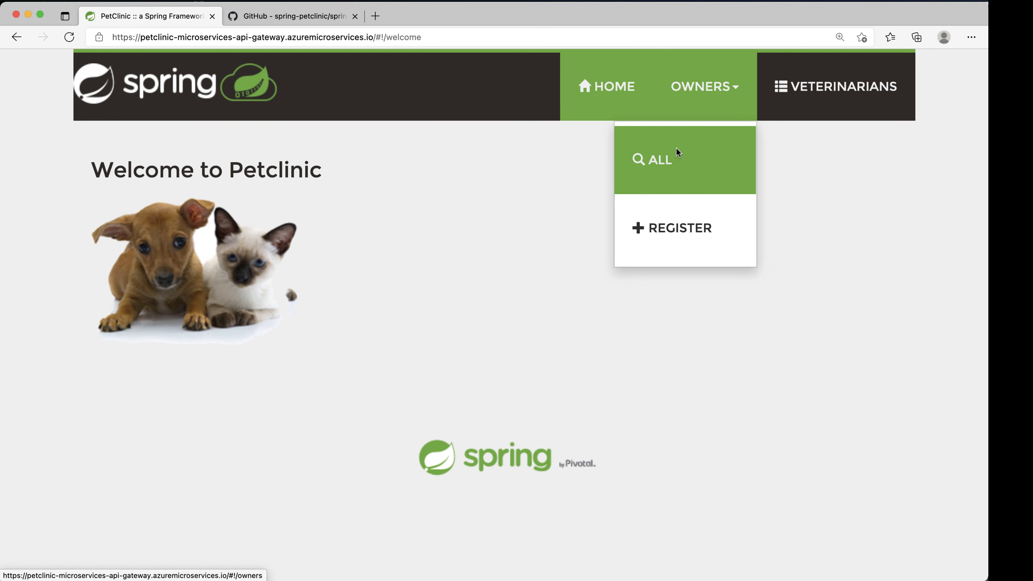
left_click(835, 86)
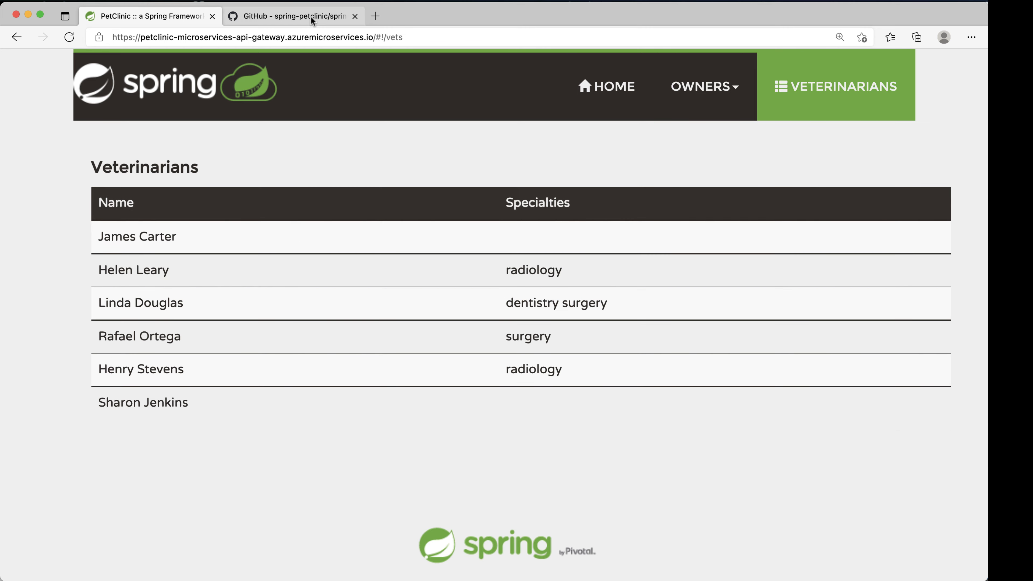
left_click(292, 16)
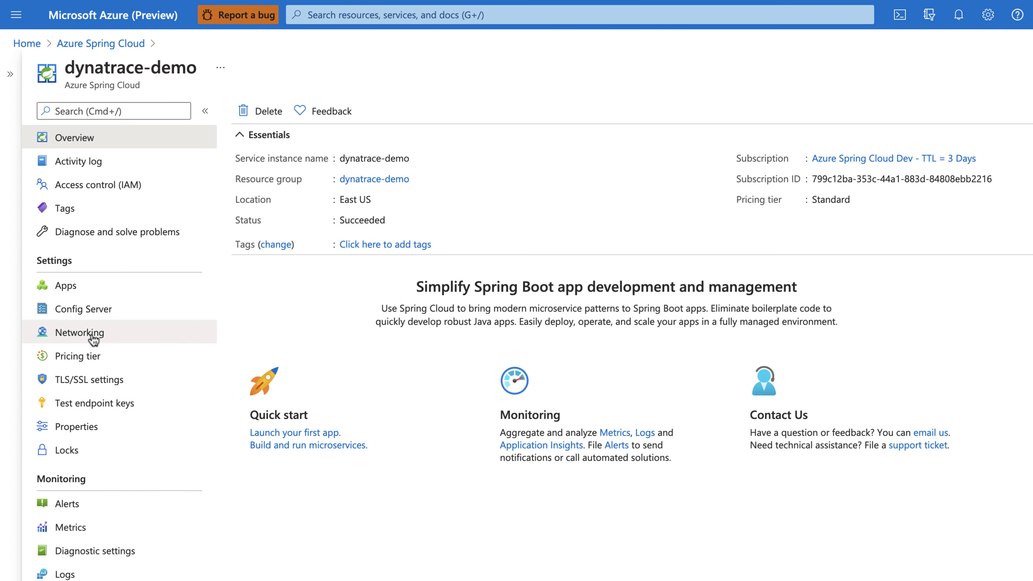
Review the five deployed apps and the customers-service Configuration settings under dynatrace-demo
left_click(65, 286)
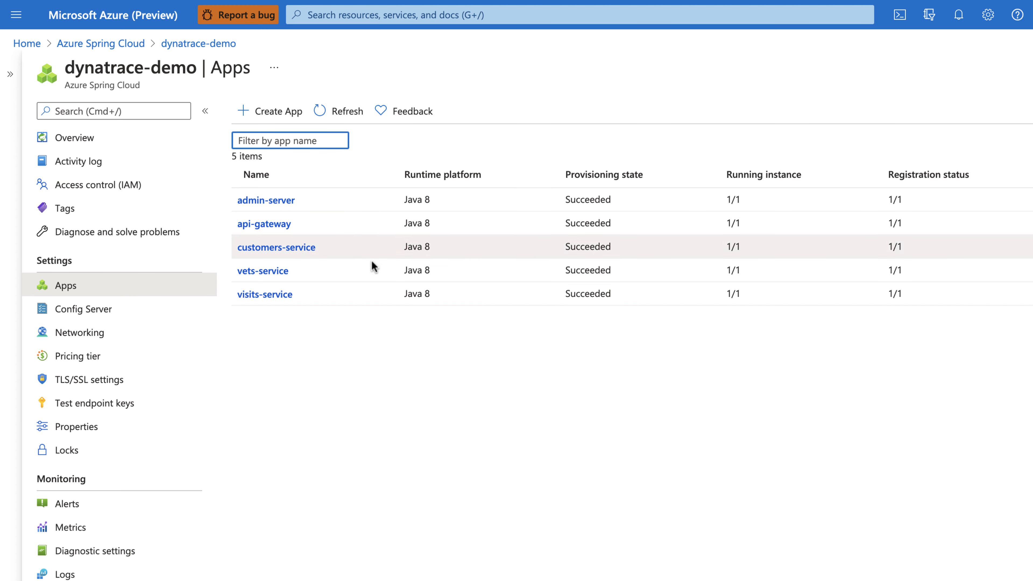
left_click(276, 247)
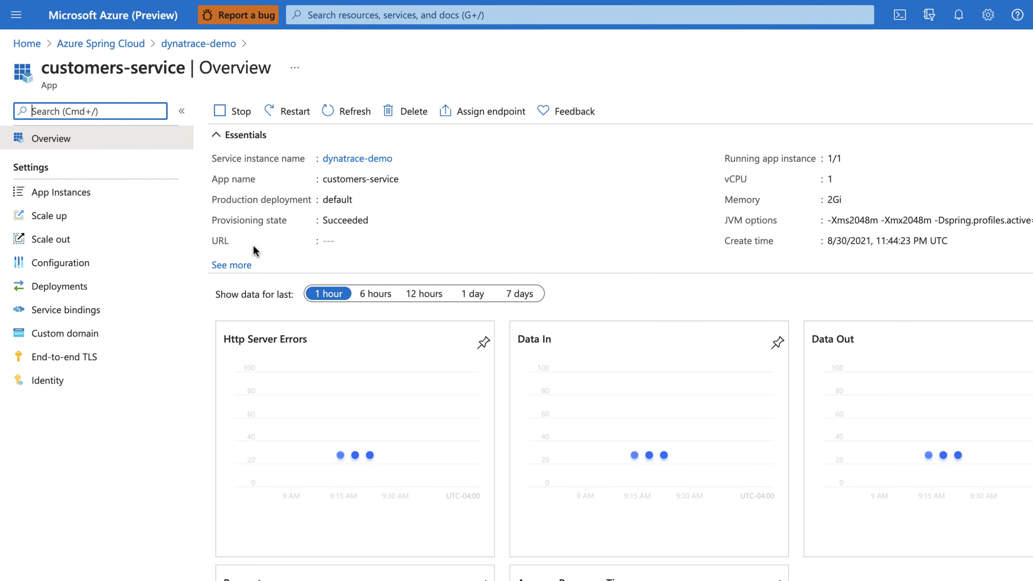
left_click(60, 263)
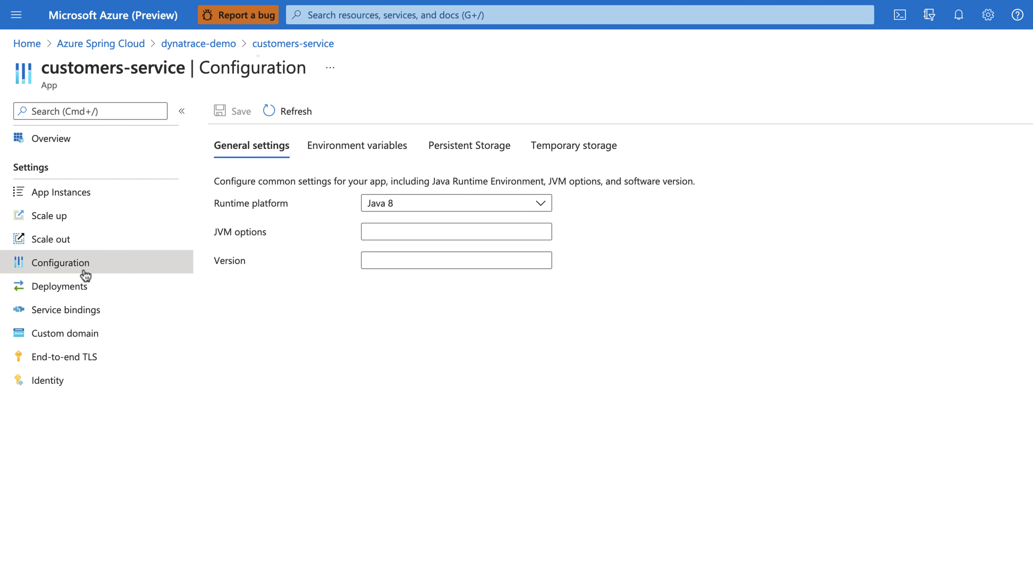
left_click(357, 145)
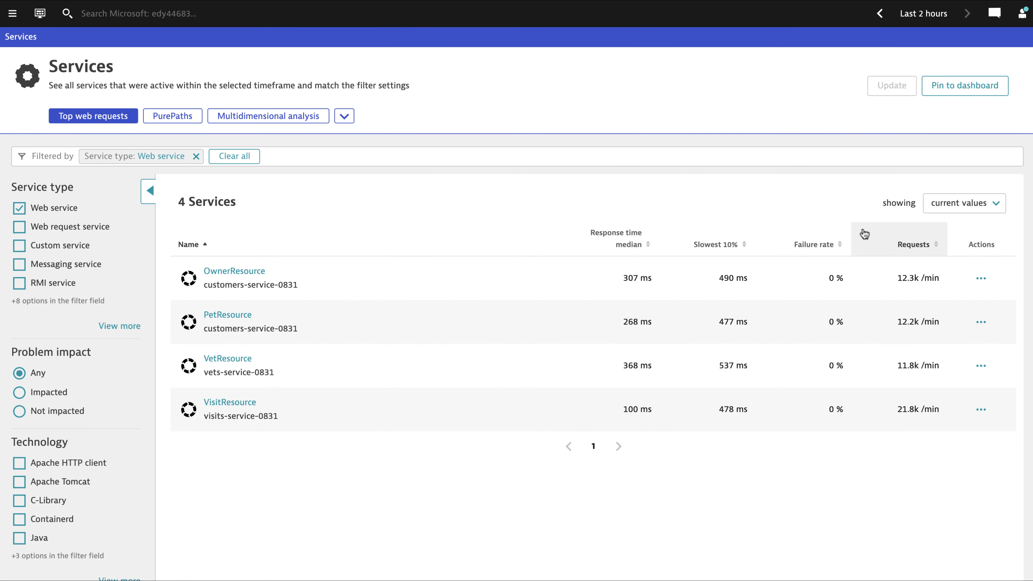
mouse_move(237, 321)
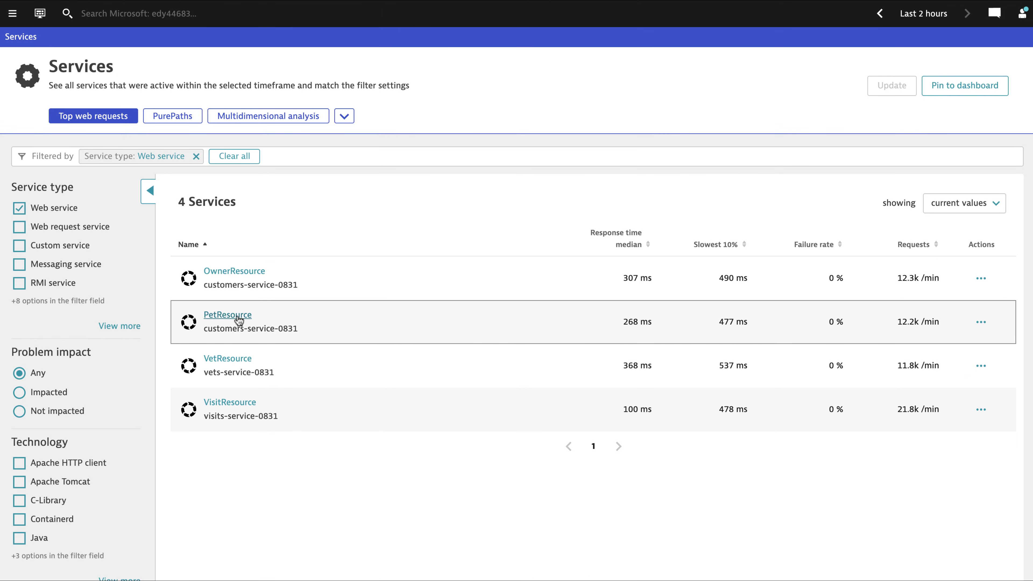
View the PetResource service overview and its properties in Dynatrace
left_click(227, 315)
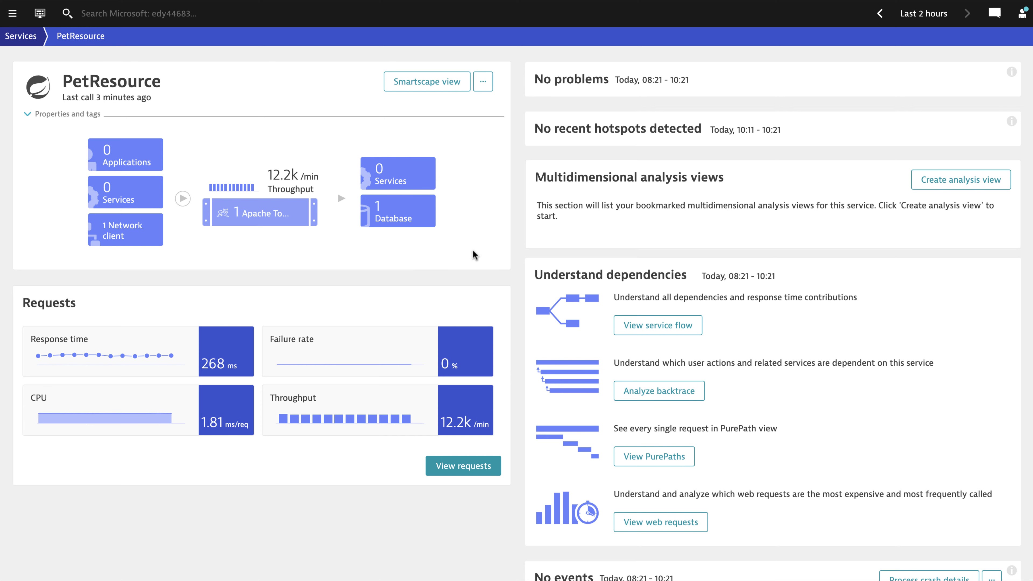
mouse_move(468, 124)
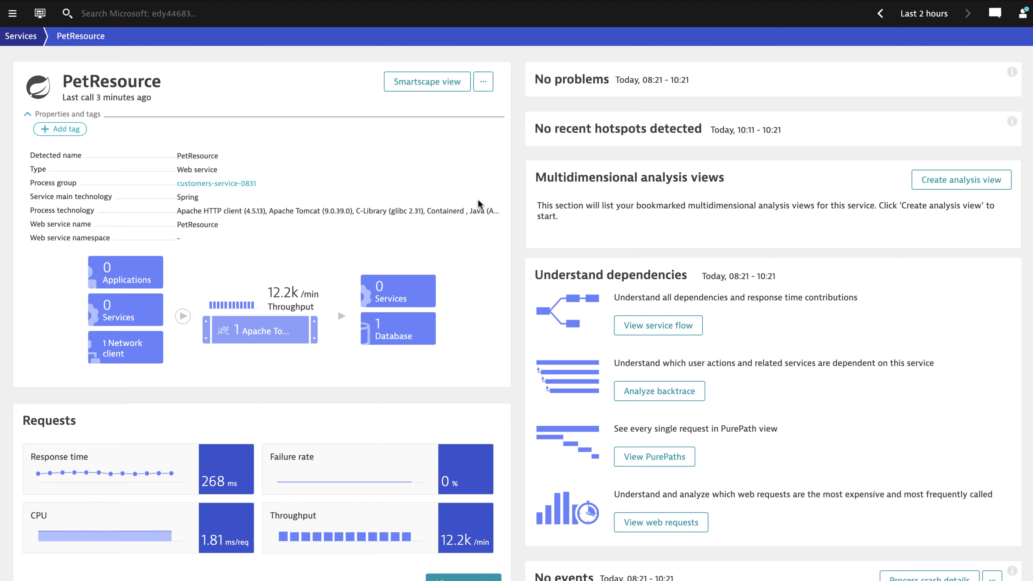
scroll("down", 3)
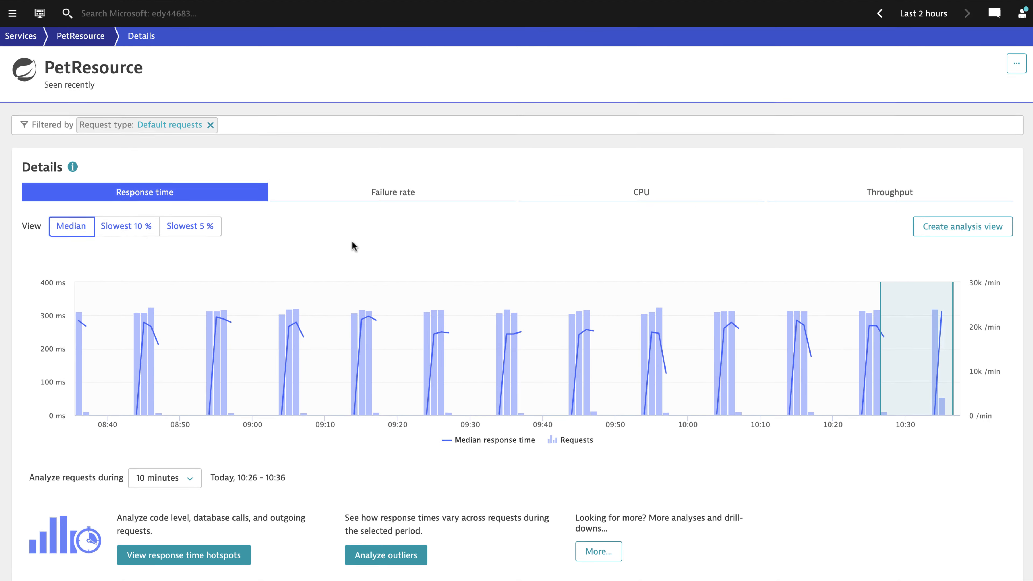
scroll("down", 3)
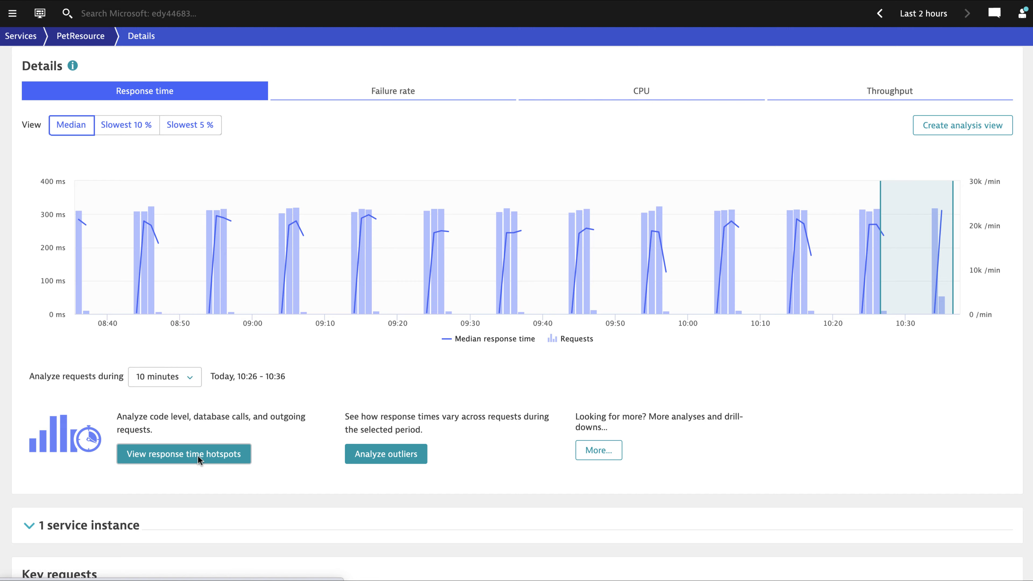
left_click(184, 454)
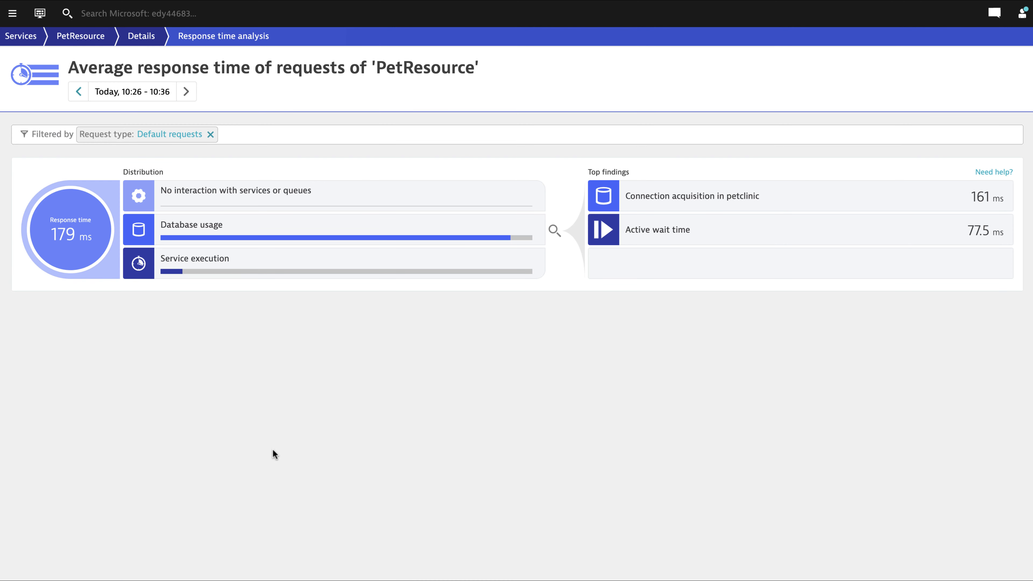
mouse_move(520, 224)
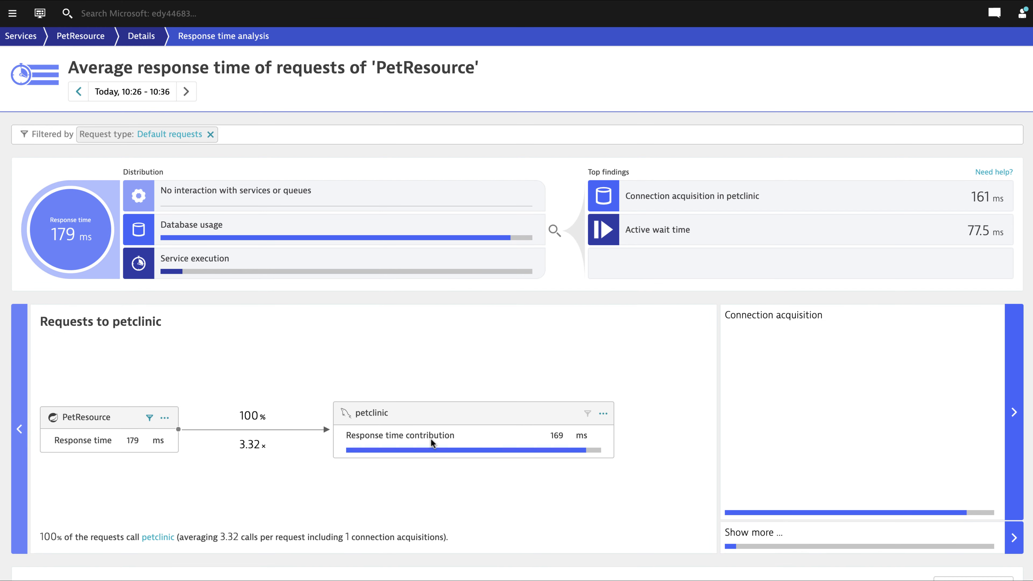
mouse_move(793, 514)
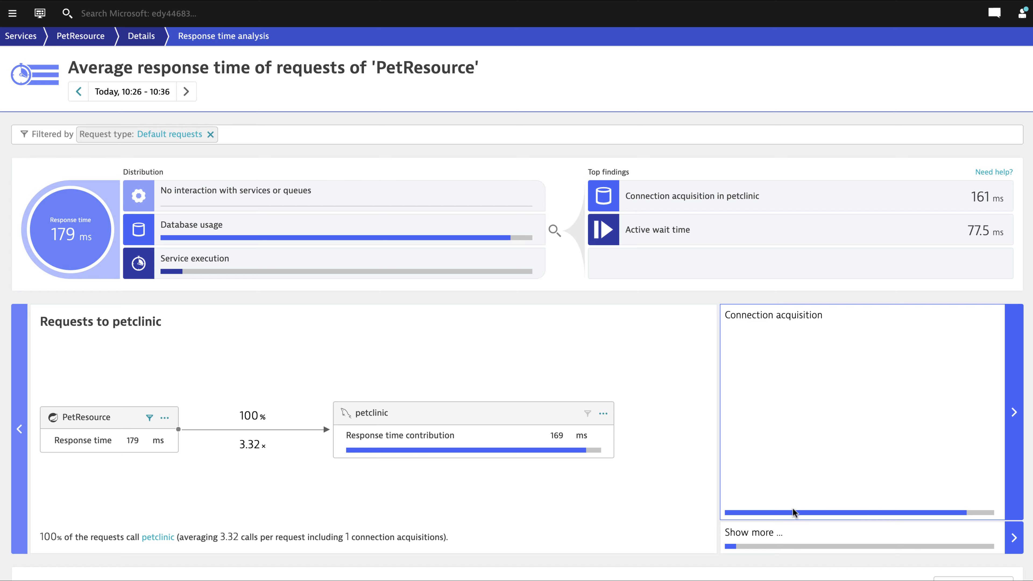
left_click(141, 36)
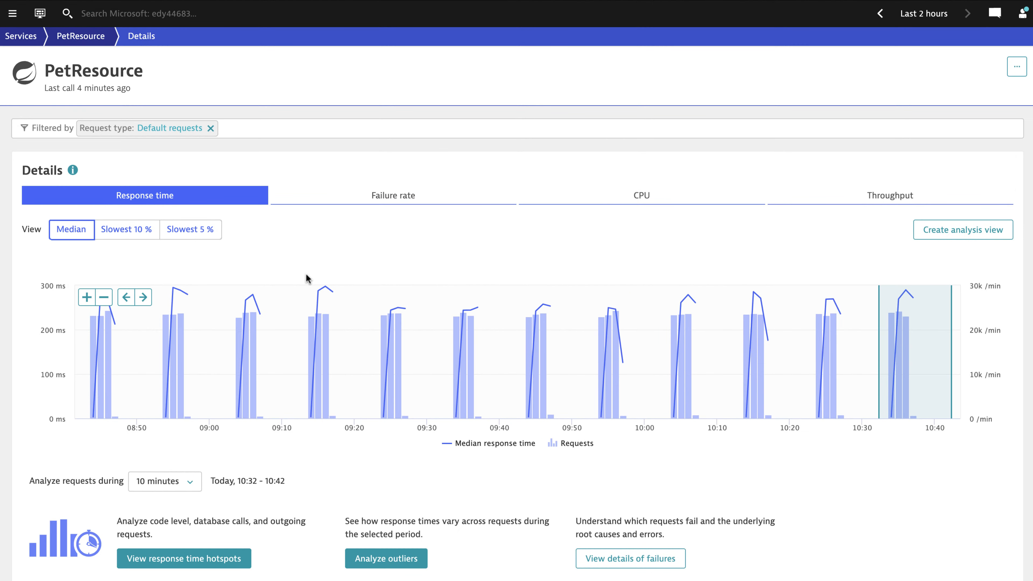
View the latest findPet PurePath of PetResource with its Threads and Code level stack frames
scroll("down", 3)
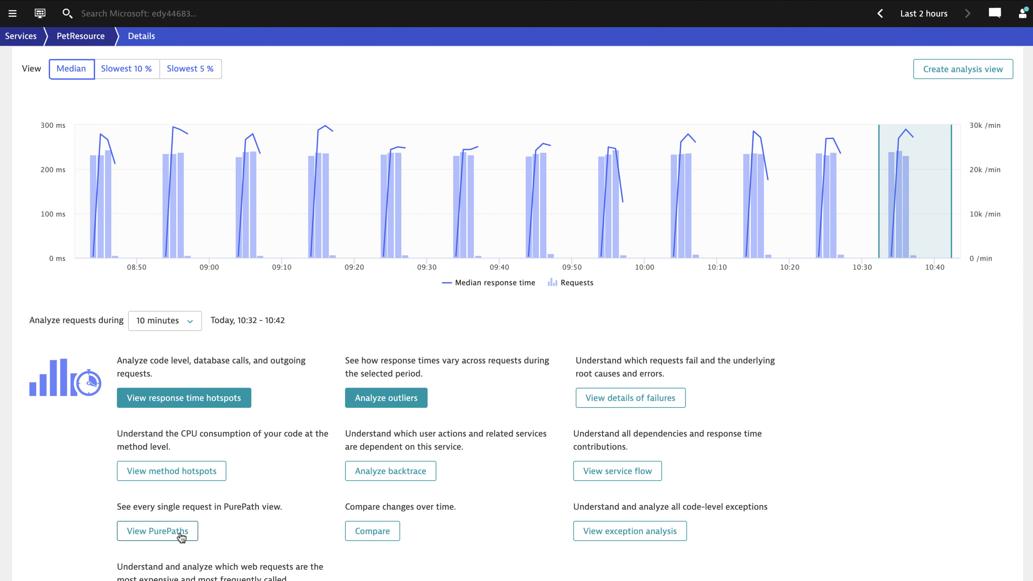
left_click(157, 531)
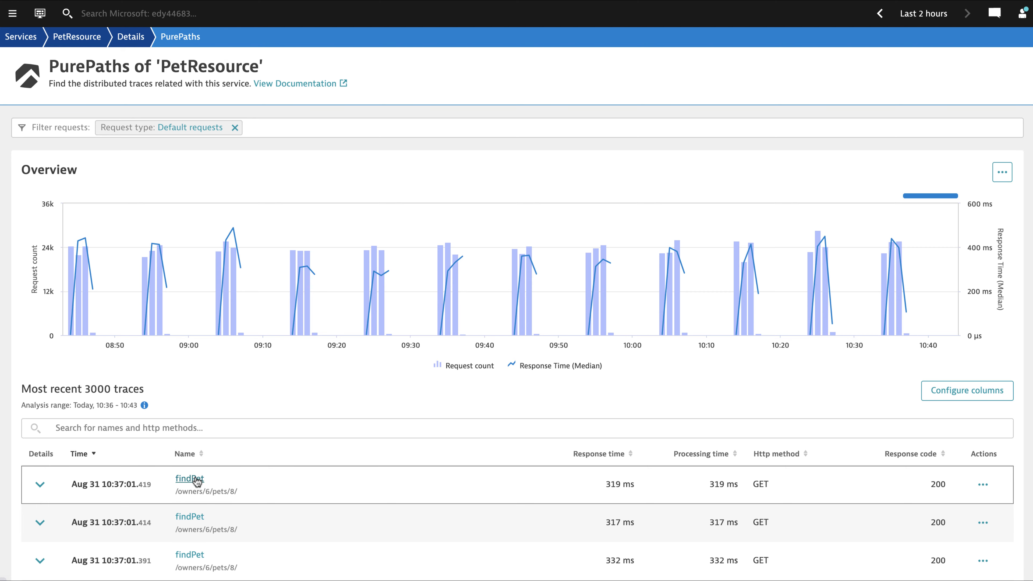
left_click(189, 478)
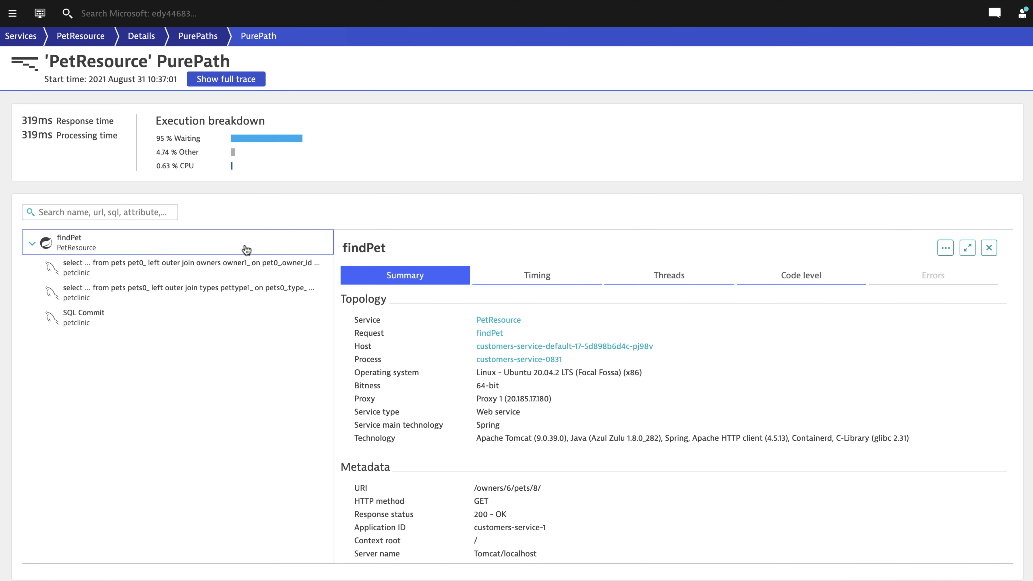
mouse_move(626, 379)
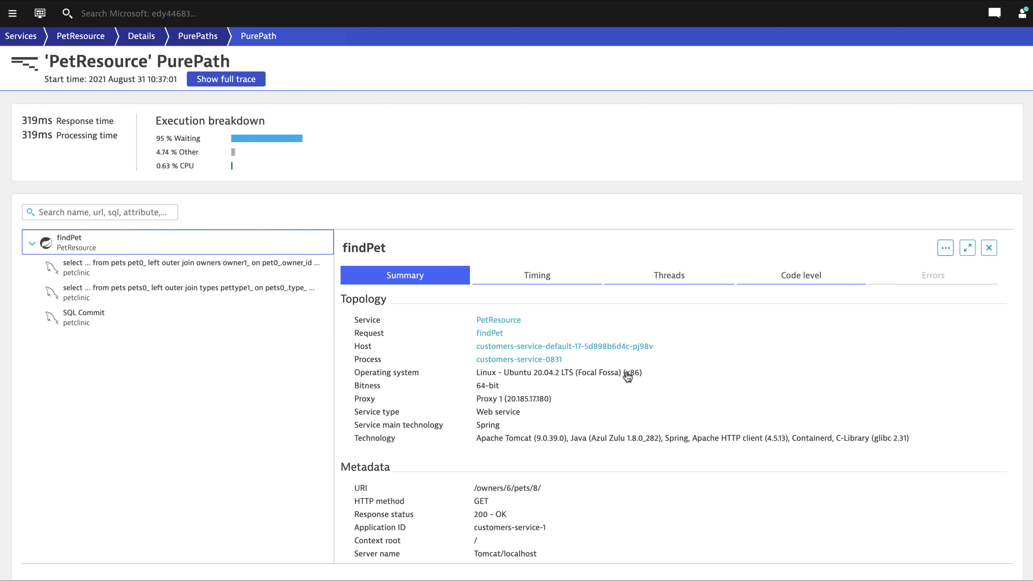
left_click(669, 275)
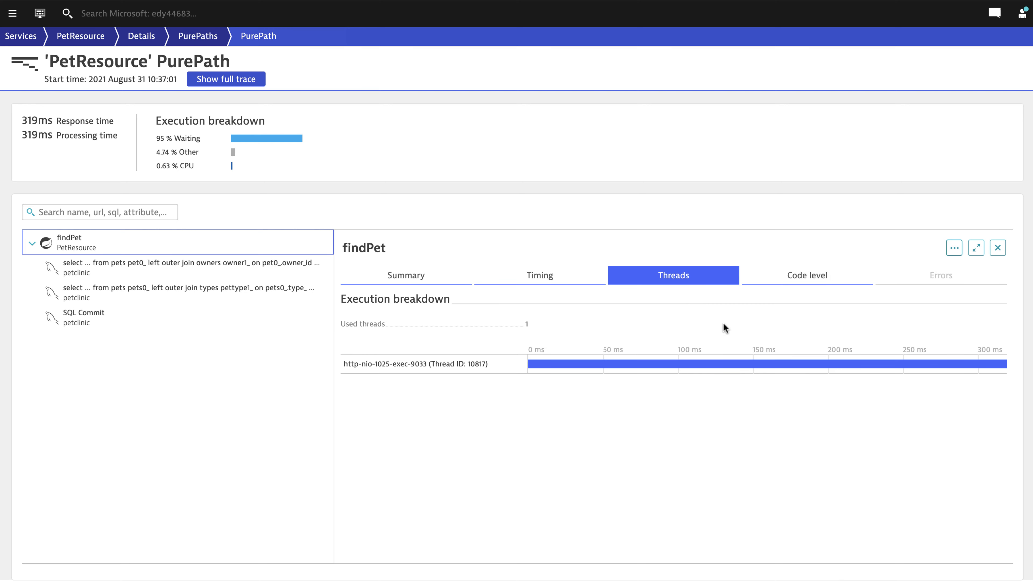
left_click(807, 275)
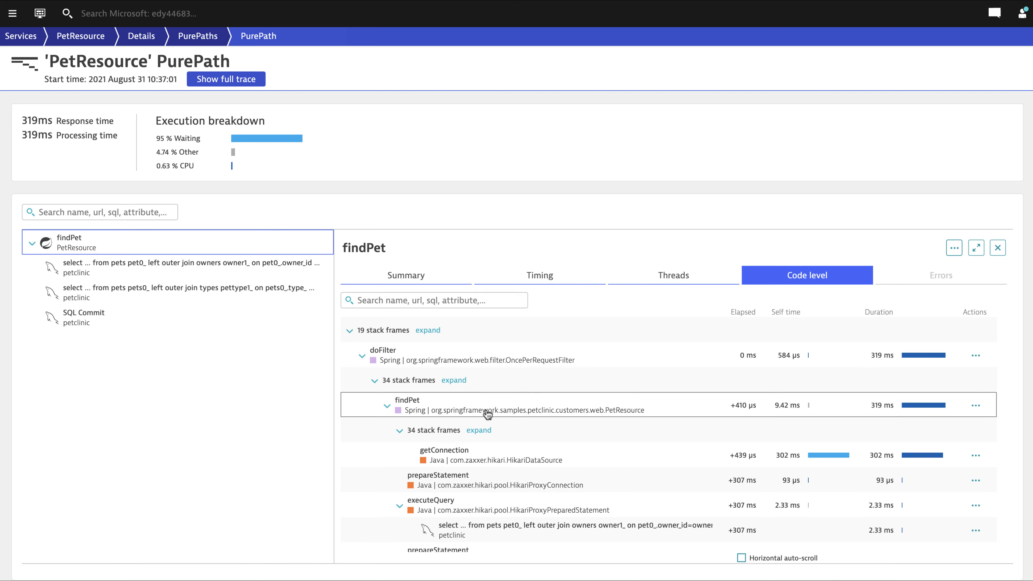
mouse_move(499, 542)
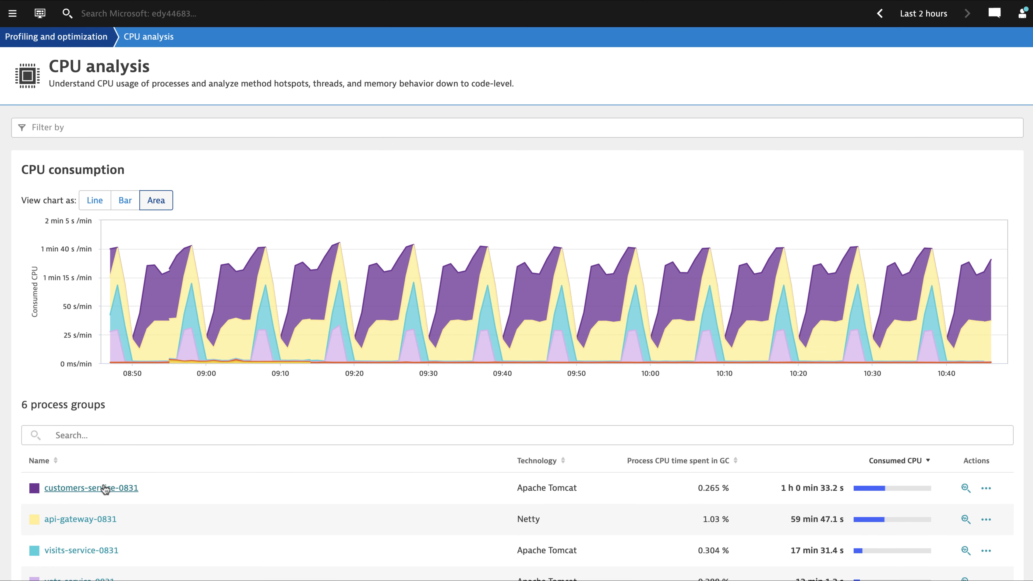
Focus CPU analysis on customers-service-0831 and show the Top database statements with petclinic MySQL queries
left_click(92, 488)
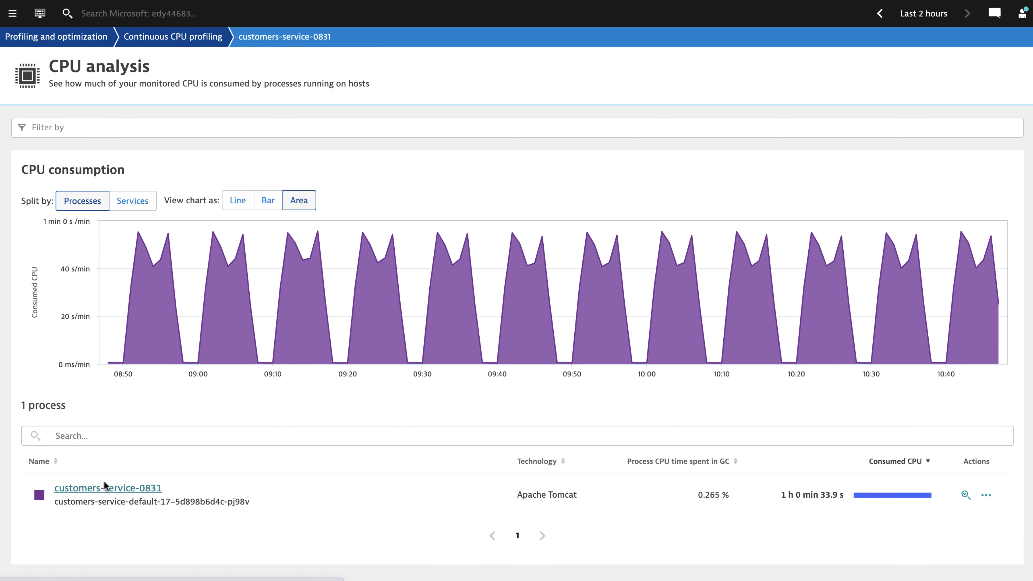
left_click(132, 201)
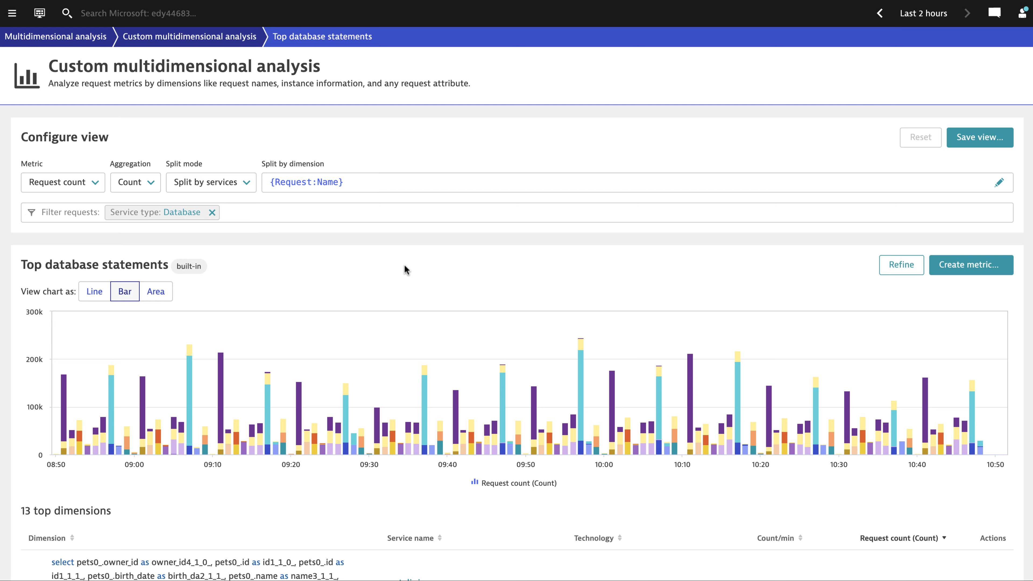
scroll("down", 3)
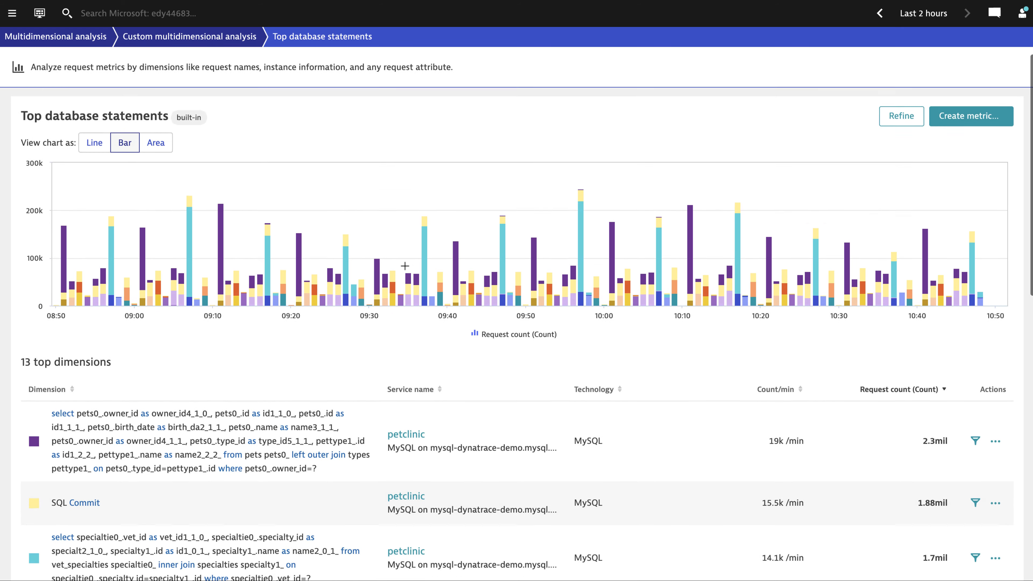